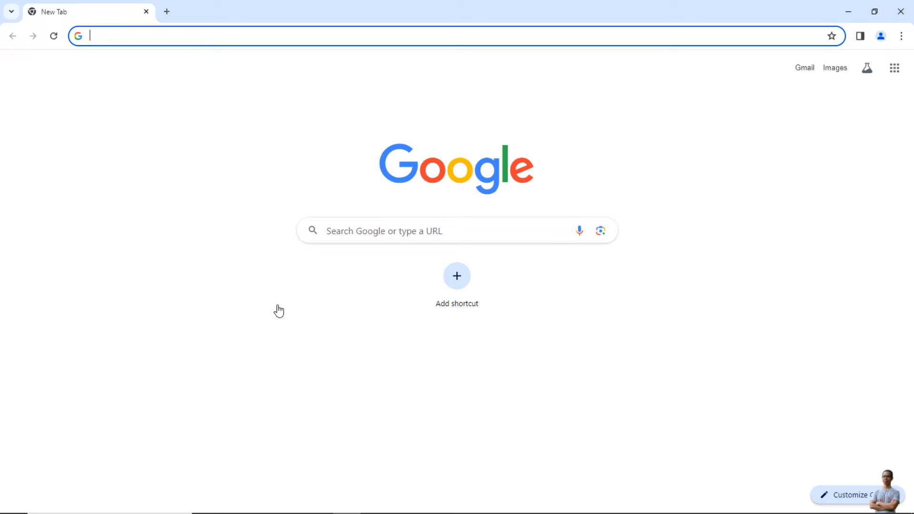
# Step: Start typing 'or' so autocomplete suggests oracle.com/java/technologies/downloads
pyautogui.write('or')
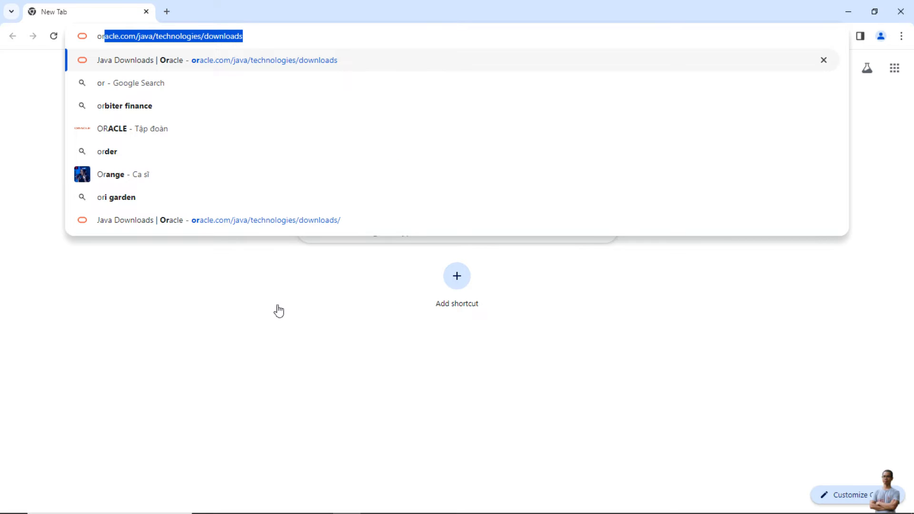
pyautogui.moveTo(233, 188)
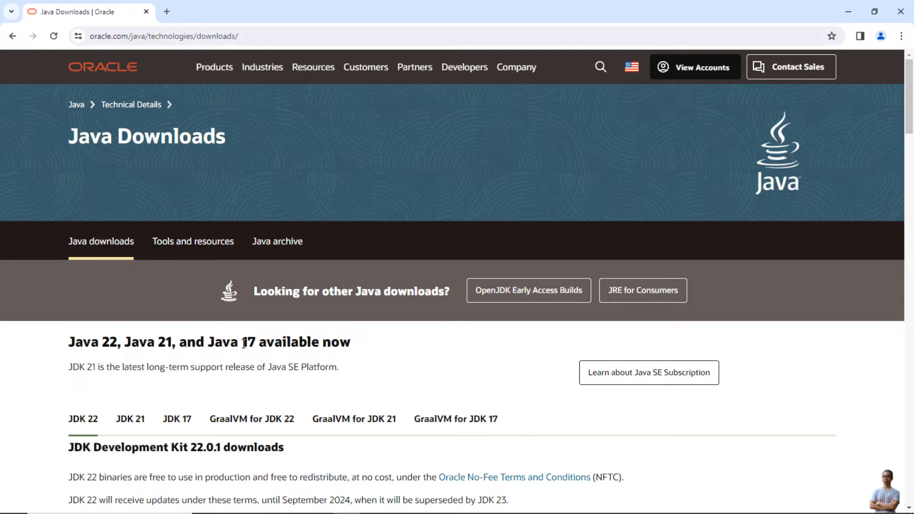
# Step: Show JDK 22's Windows rows: x64 Compressed Archive, Installer and MSI Installer
pyautogui.scroll(-3)
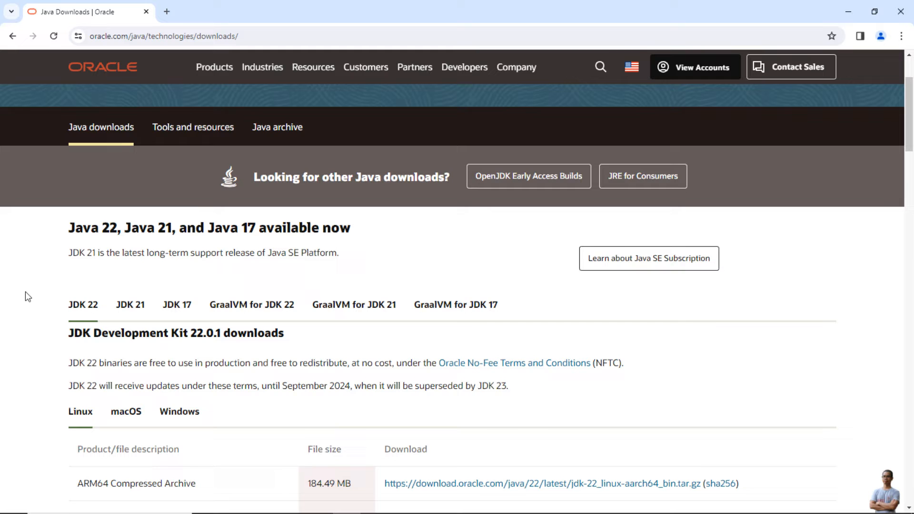
pyautogui.scroll(-3)
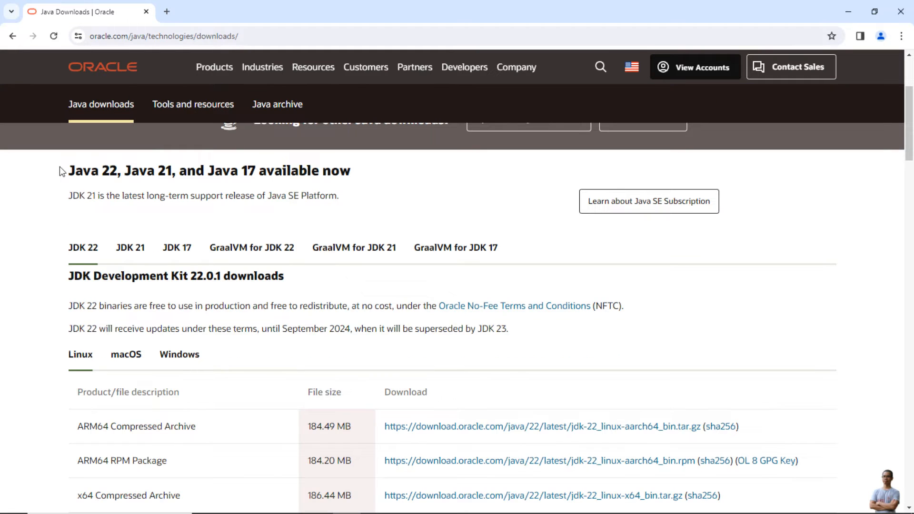
pyautogui.scroll(-3)
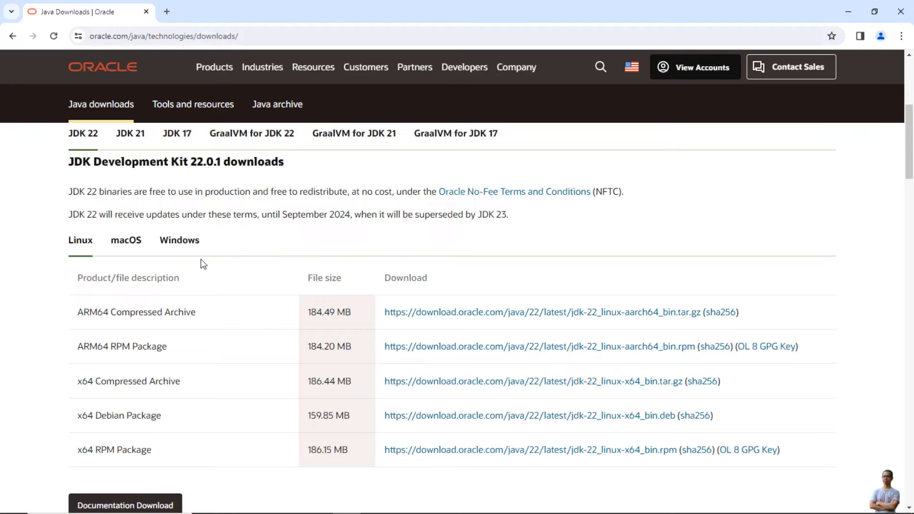
pyautogui.click(179, 240)
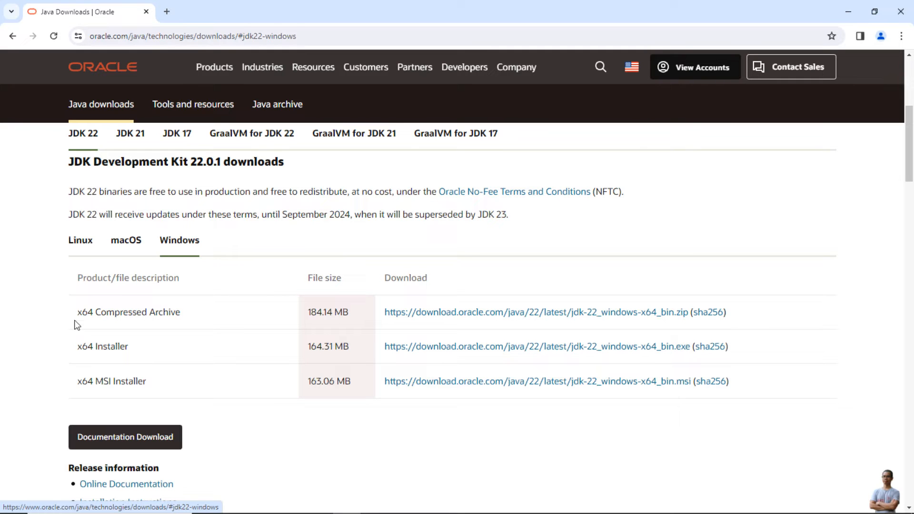
pyautogui.doubleClick(145, 313)
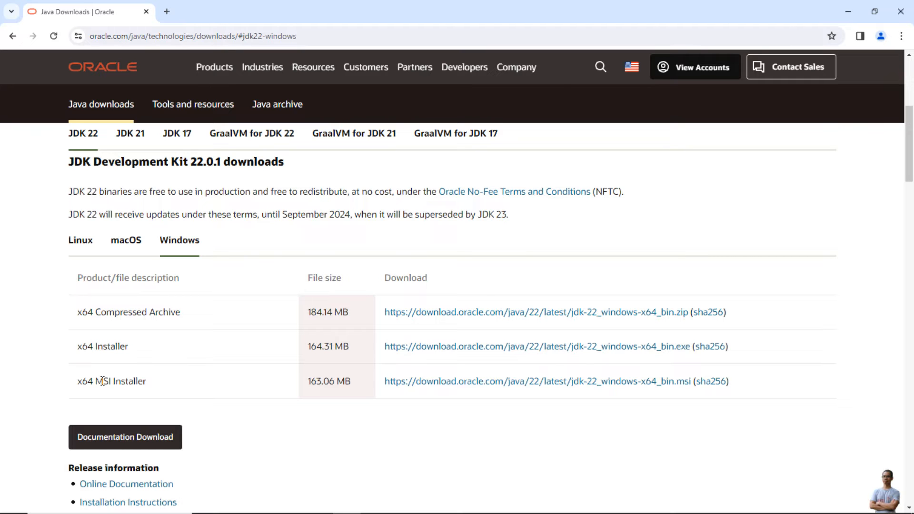
pyautogui.doubleClick(121, 381)
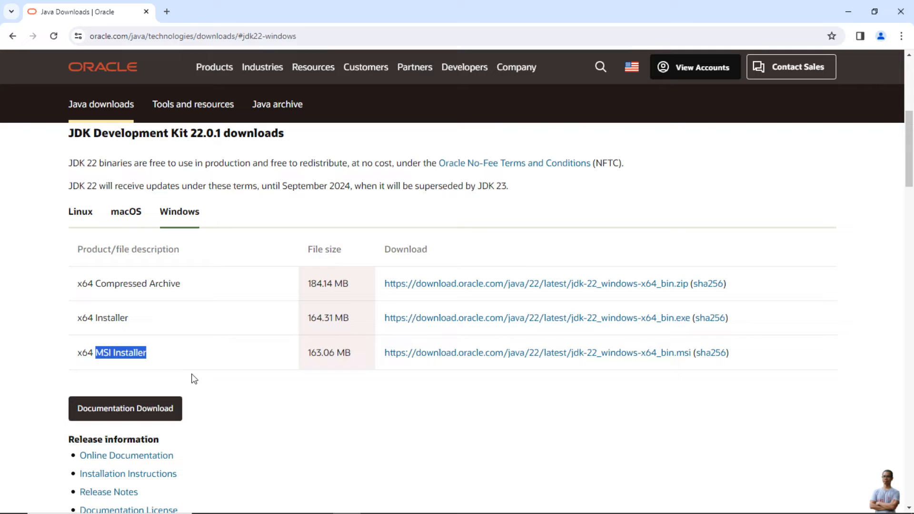
pyautogui.scroll(-3)
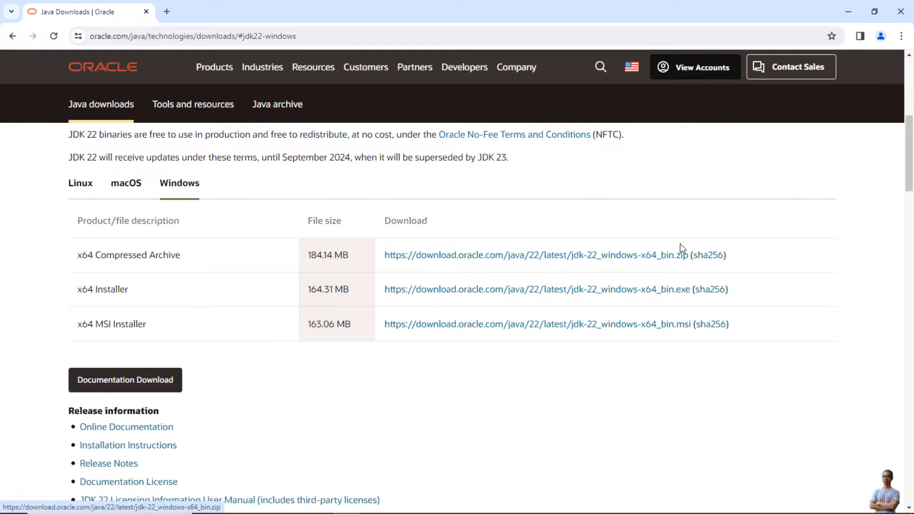
pyautogui.moveTo(519, 290)
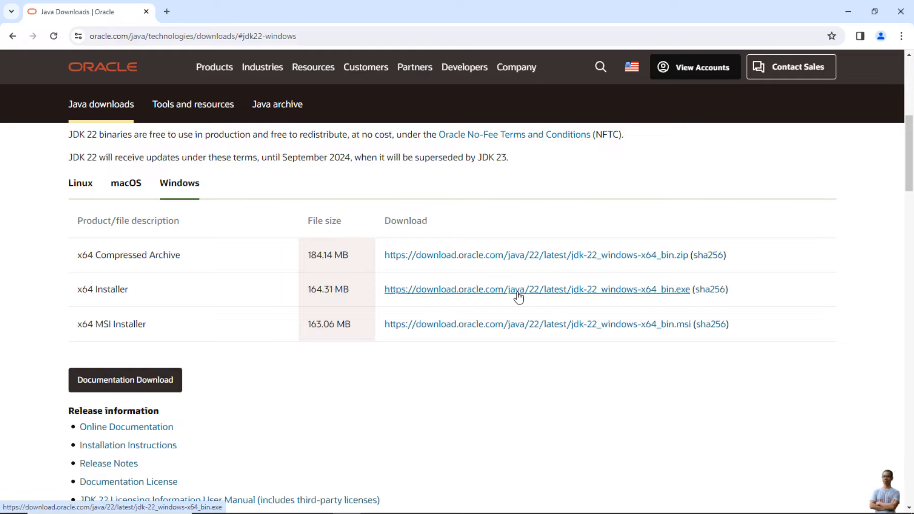
pyautogui.moveTo(518, 290)
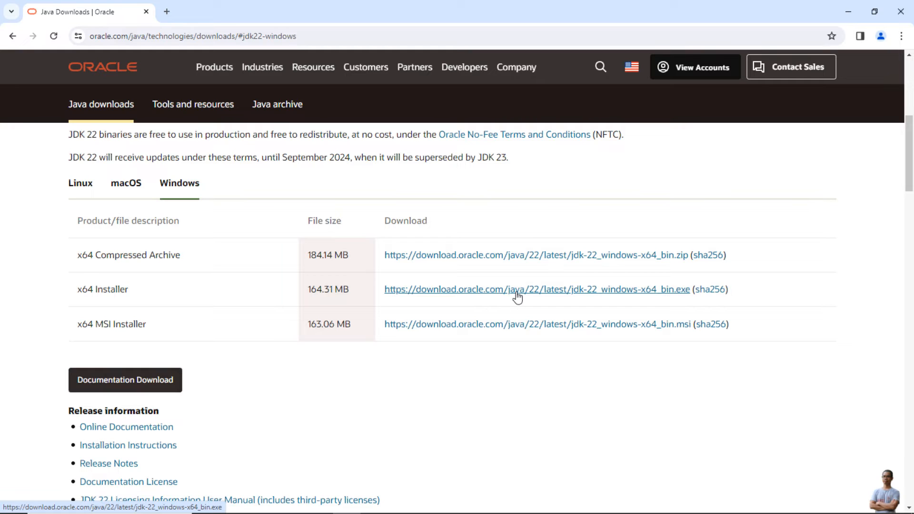
# Step: Download jdk-22_windows-x64_bin.exe (164 MB) and view it in the download history
pyautogui.click(536, 290)
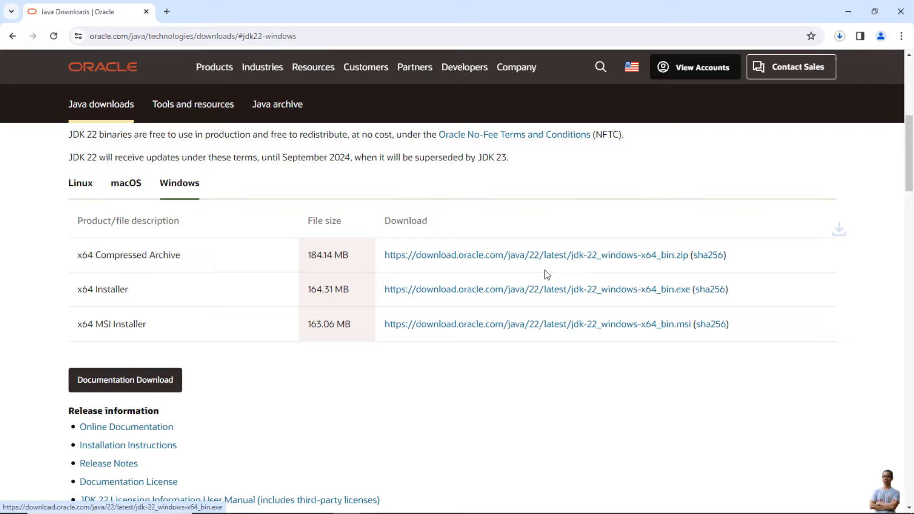
pyautogui.moveTo(691, 225)
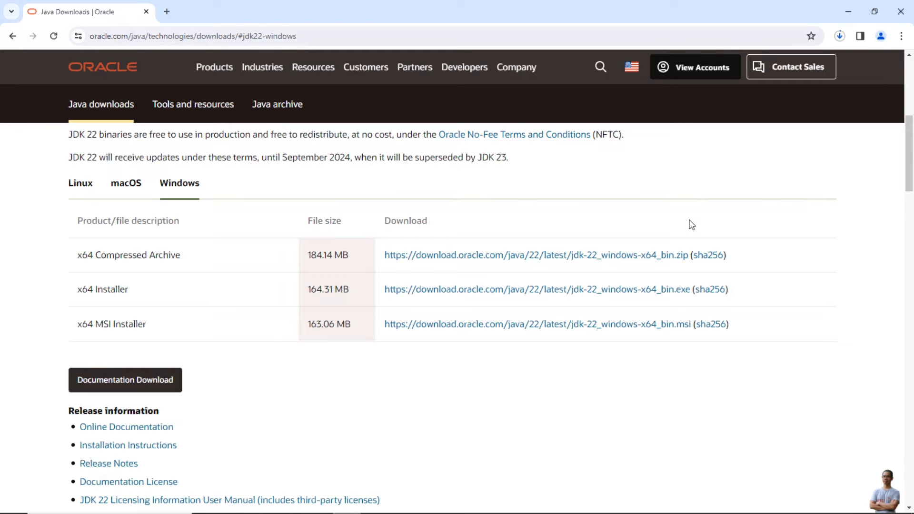
pyautogui.click(841, 36)
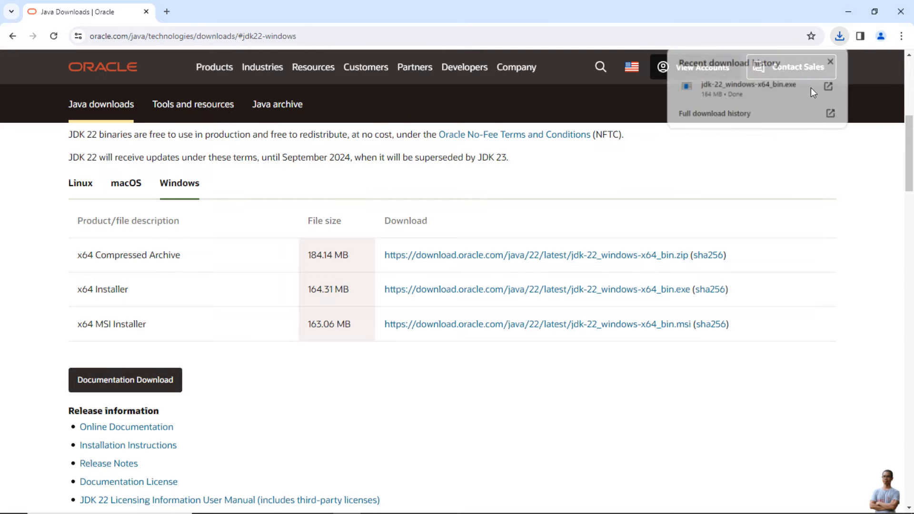
# Step: Show the downloaded jdk-22_windows-x64_bin.exe in its Downloads folder
pyautogui.click(831, 85)
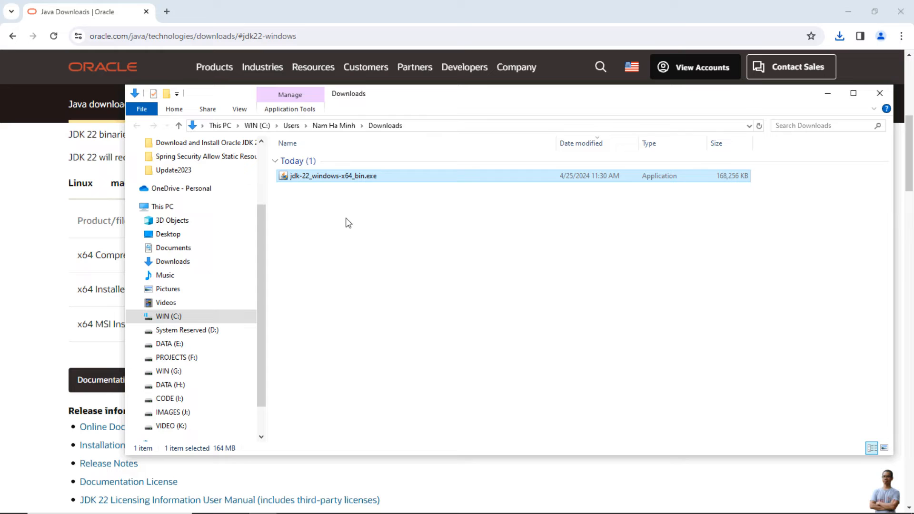
pyautogui.moveTo(368, 279)
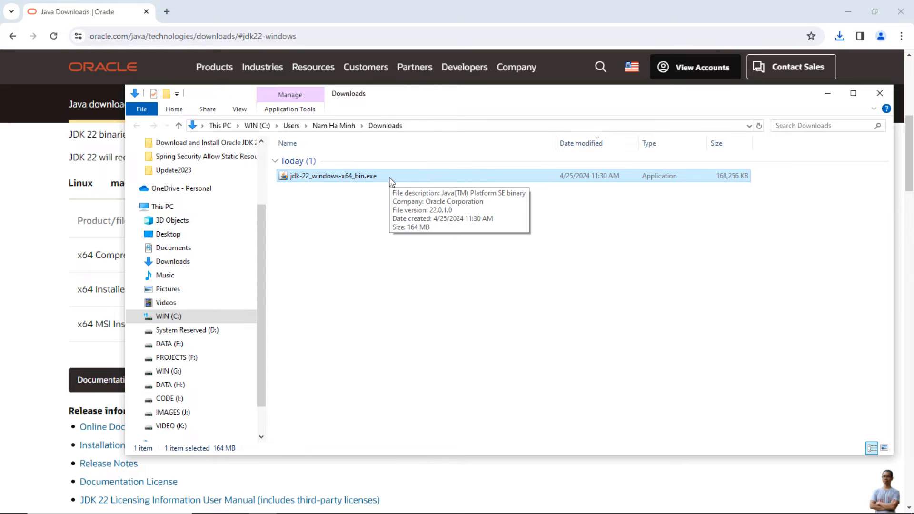
pyautogui.moveTo(394, 371)
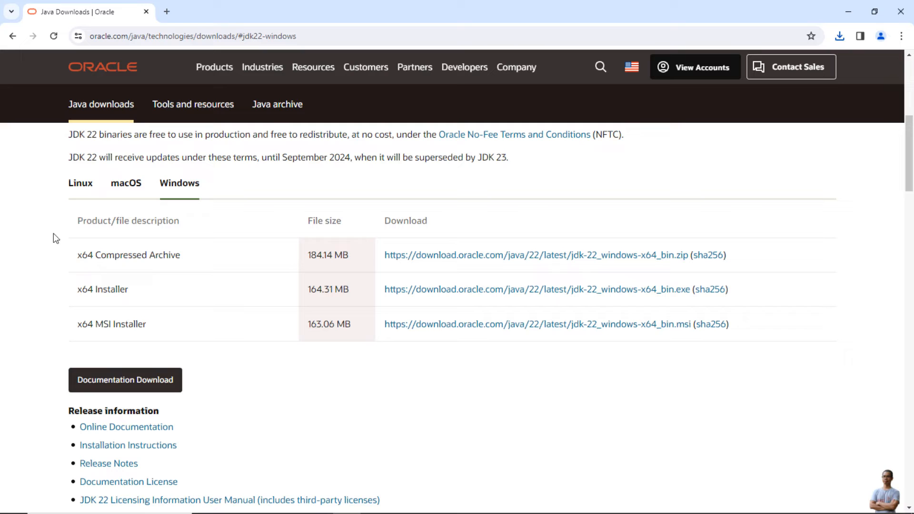
pyautogui.moveTo(484, 289)
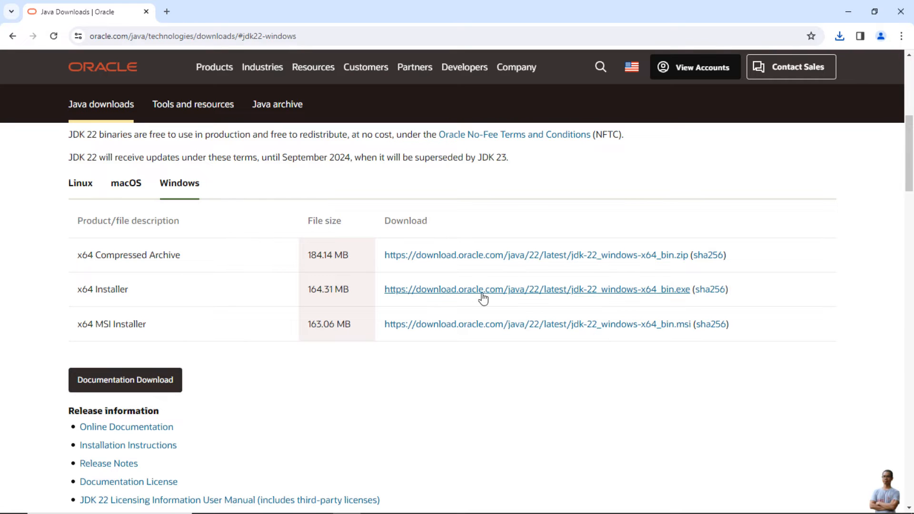
pyautogui.moveTo(711, 290)
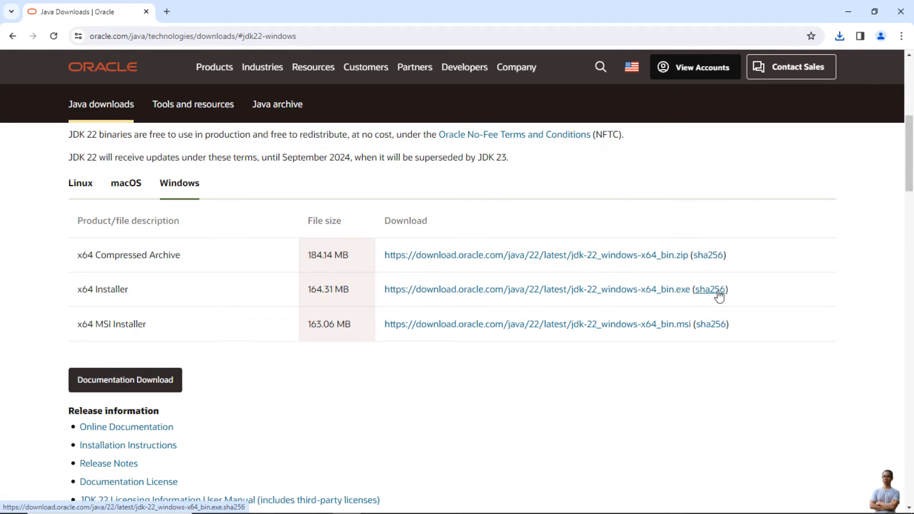
# Step: Show the x64 Installer's sha256 page beside the Downloads folder window
pyautogui.click(710, 290)
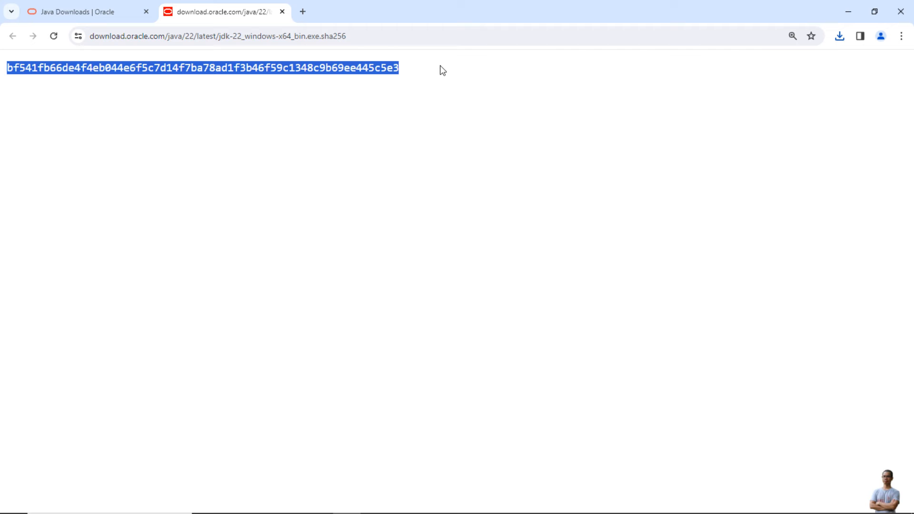
pyautogui.click(875, 11)
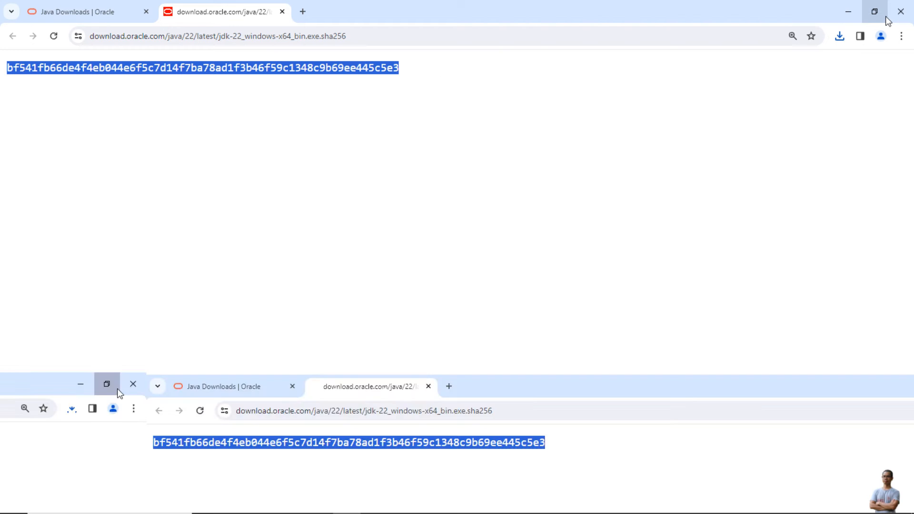
pyautogui.press('alt+tab')
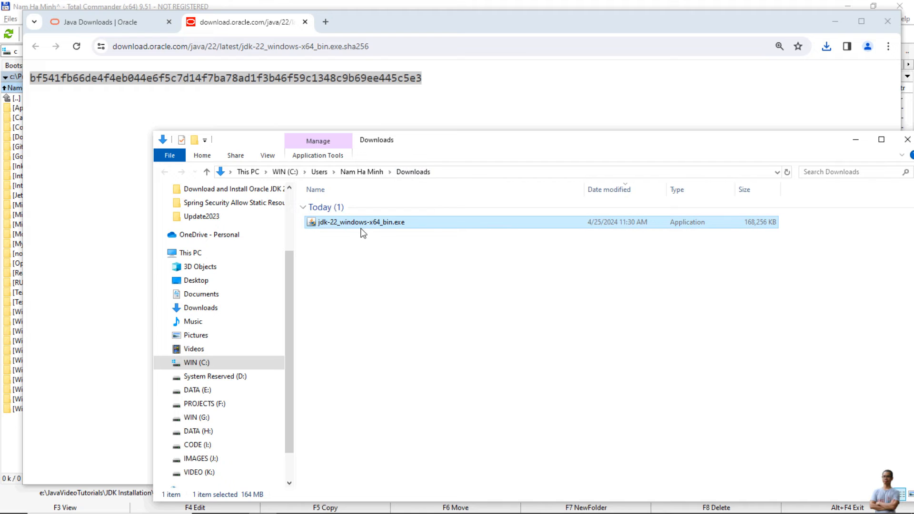
pyautogui.moveTo(362, 227)
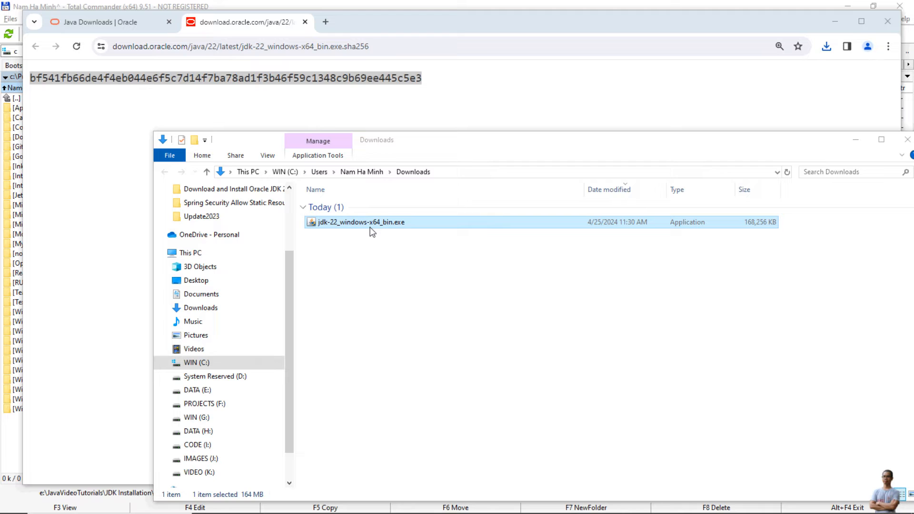
# Step: Change to the Downloads directory and select the installer file name
pyautogui.click(13, 503)
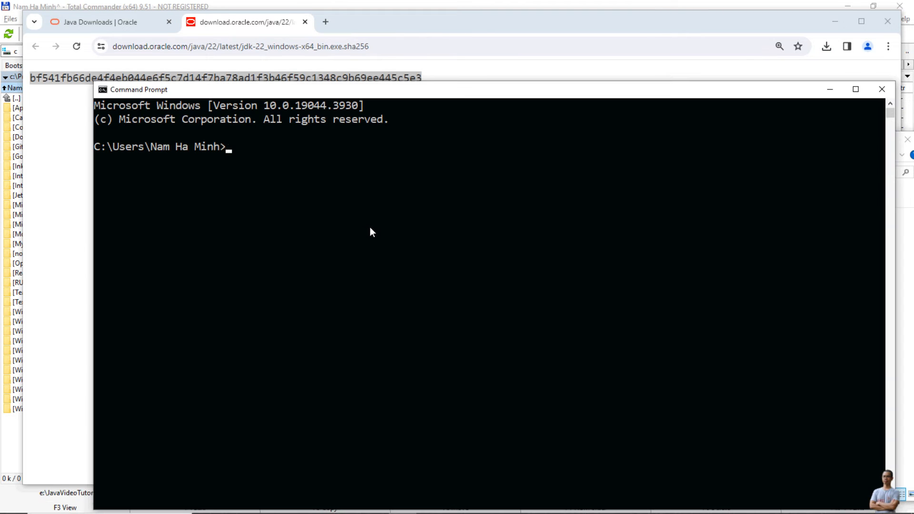
pyautogui.write('cd D')
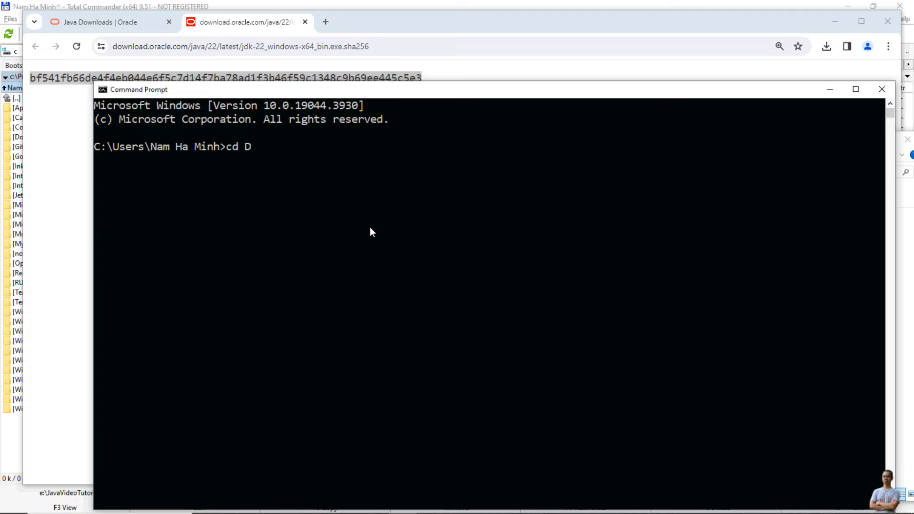
pyautogui.write('ownloads')
pyautogui.write('dir')
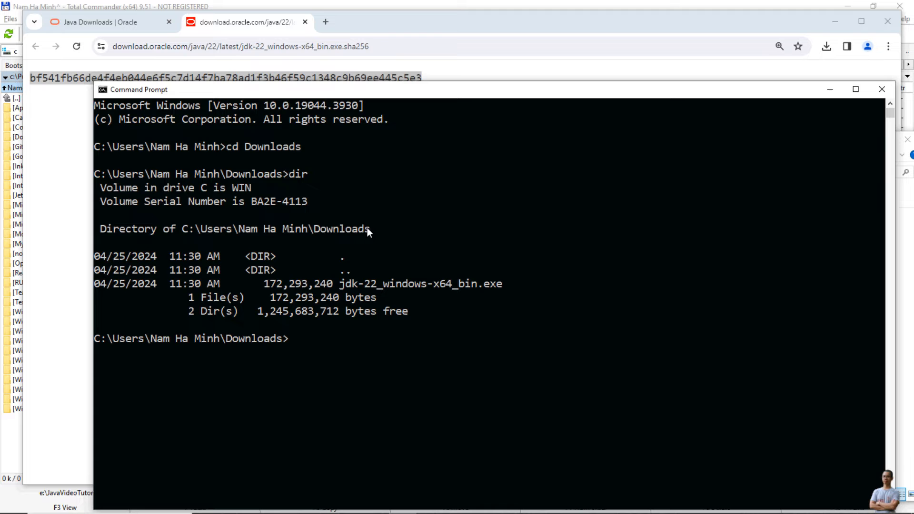
pyautogui.moveTo(338, 284); pyautogui.dragTo(498, 284)
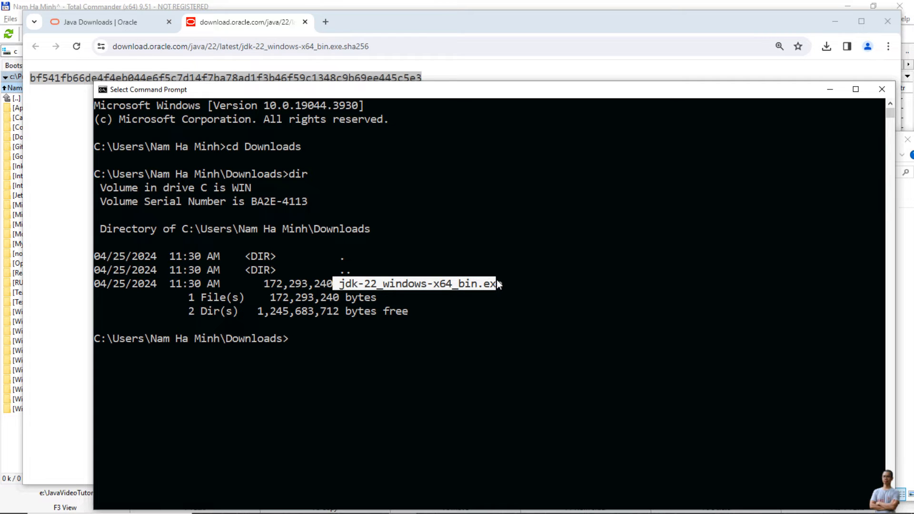
pyautogui.moveTo(148, 90); pyautogui.dragTo(111, 66)
pyautogui.write('c')
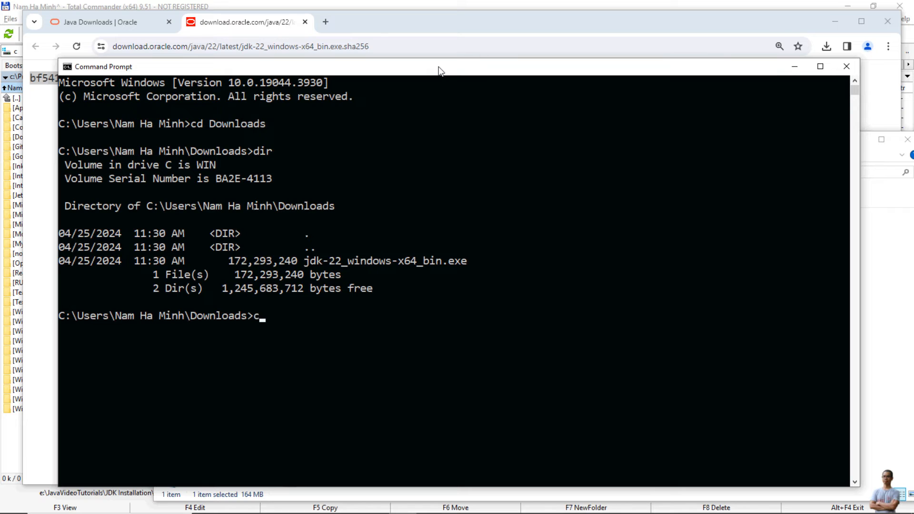
# Step: Run certutil -hashfile jdk-22_windows-x64_bin.exe sha256 and mark the hash against Oracle's checksum
pyautogui.write('er')
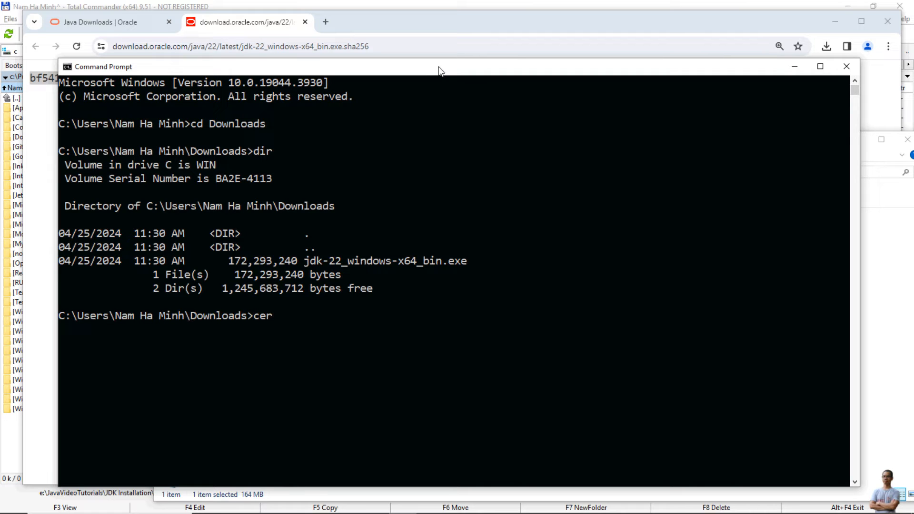
pyautogui.write('t')
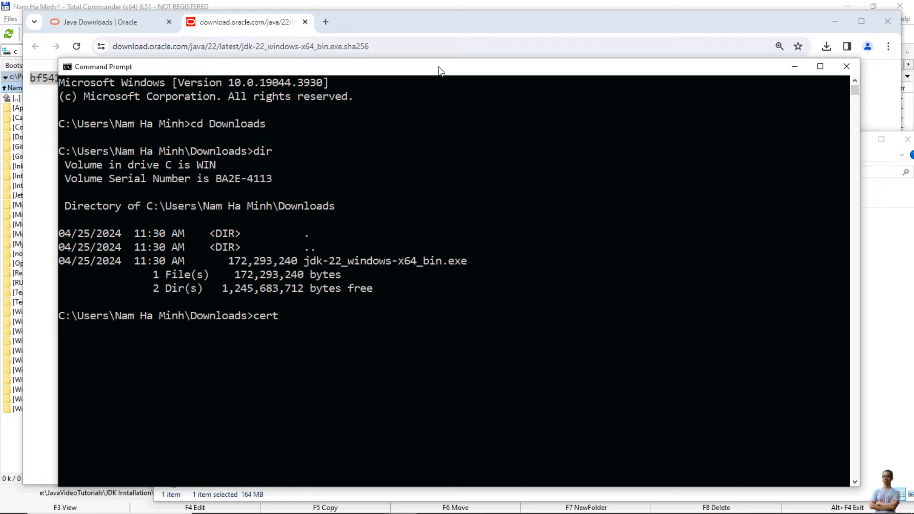
pyautogui.write('util')
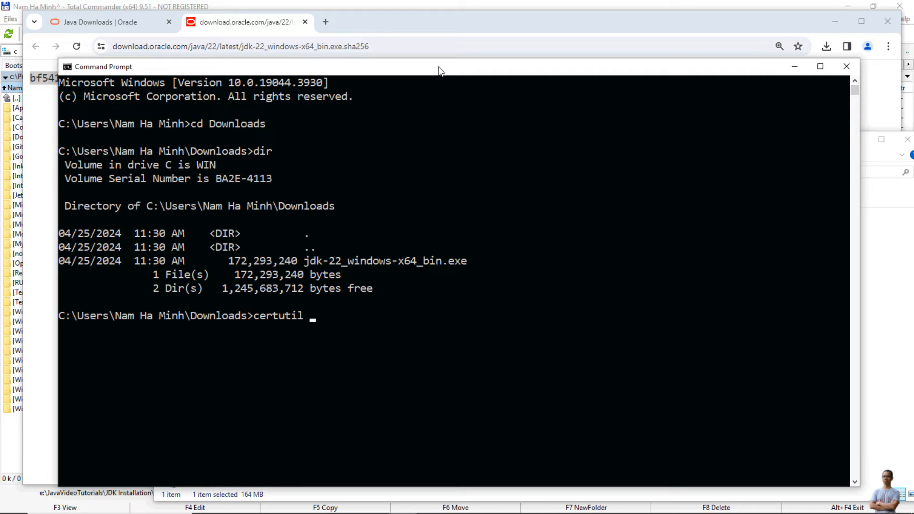
pyautogui.write('-hashfile')
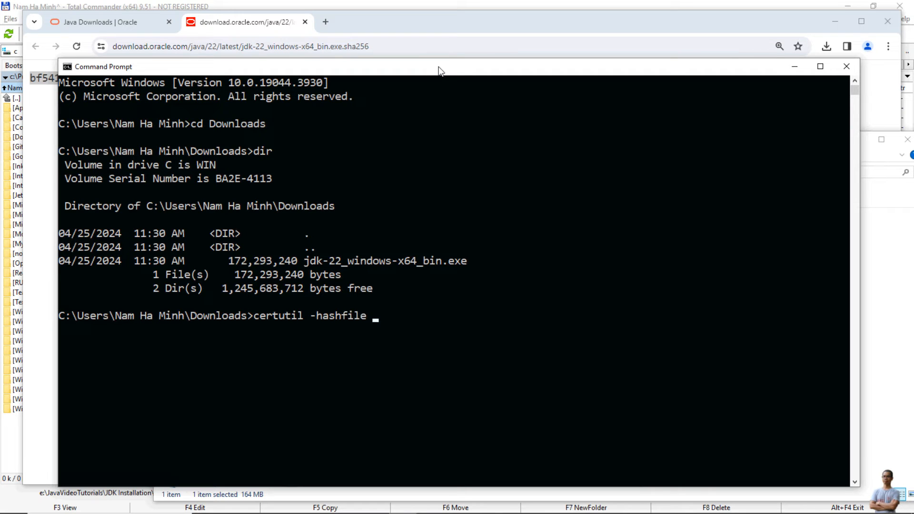
pyautogui.write('jdk-22_windows-x64_bin.exe')
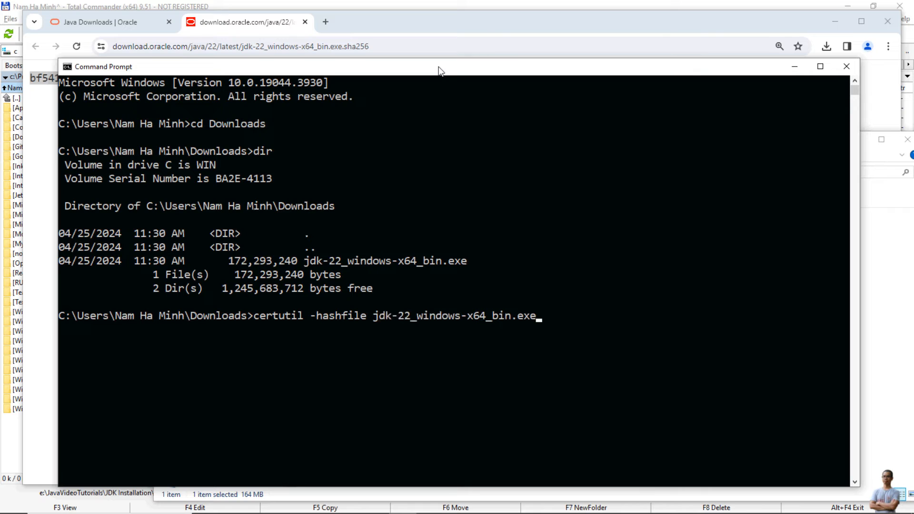
pyautogui.write('shas')
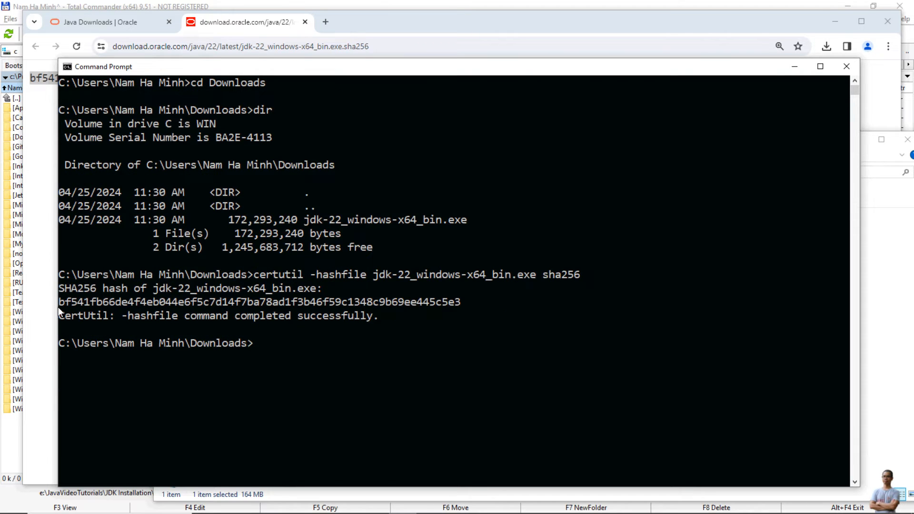
pyautogui.moveTo(59, 302); pyautogui.dragTo(466, 302)
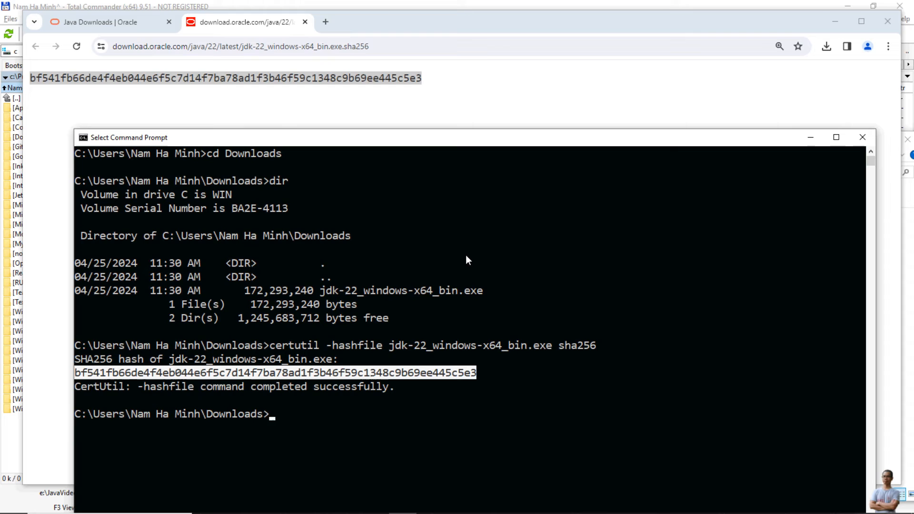
pyautogui.moveTo(467, 166)
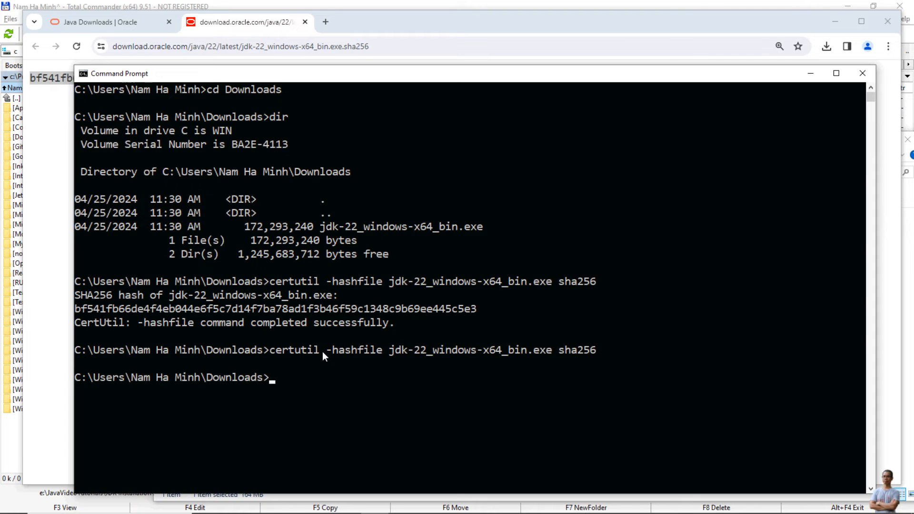
# Step: Clear the screen with cls and see that java is not recognized as a command
pyautogui.write('cls')
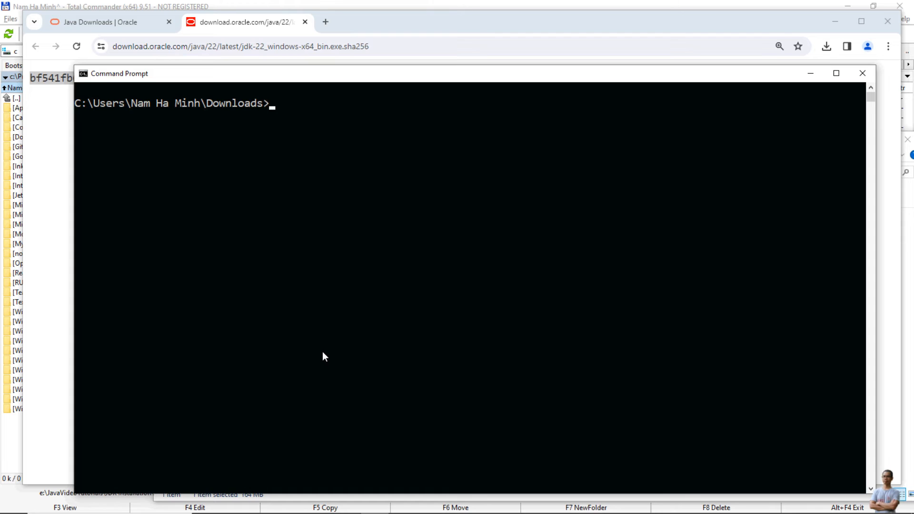
pyautogui.write('java')
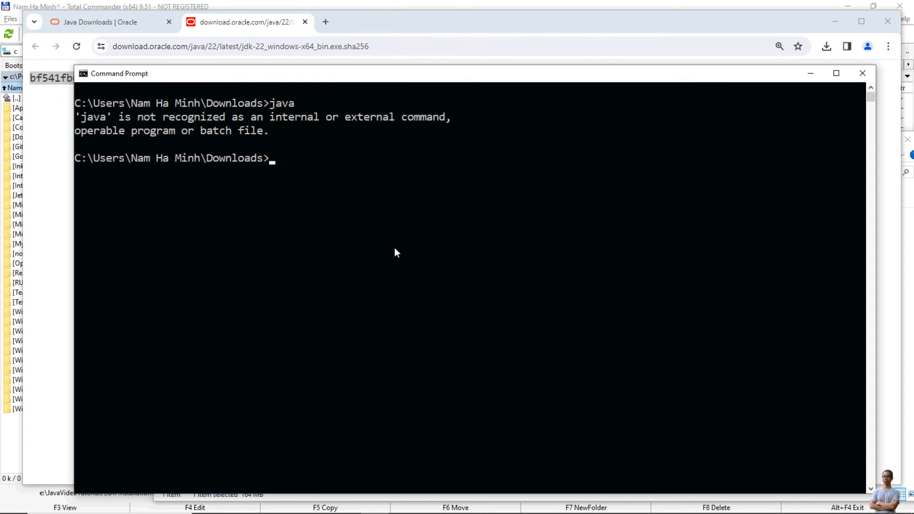
pyautogui.press('Alt+Tab')
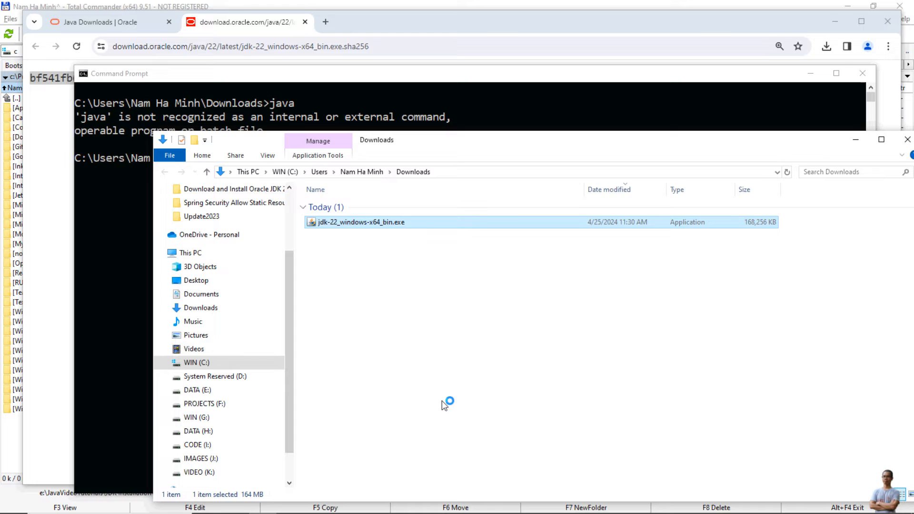
# Step: Run jdk-22_windows-x64_bin.exe, accept C:\Program Files\Java\jdk-22\ and close the finished wizard
pyautogui.doubleClick(361, 222)
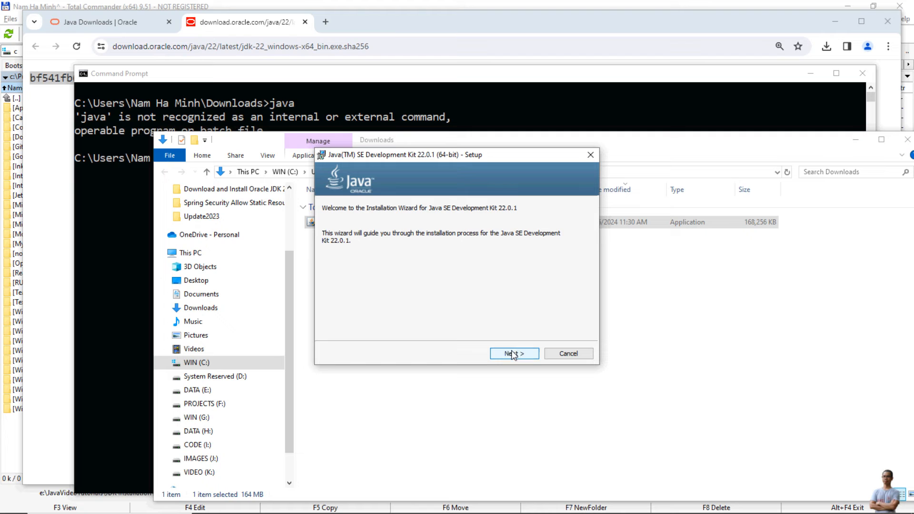
pyautogui.click(513, 354)
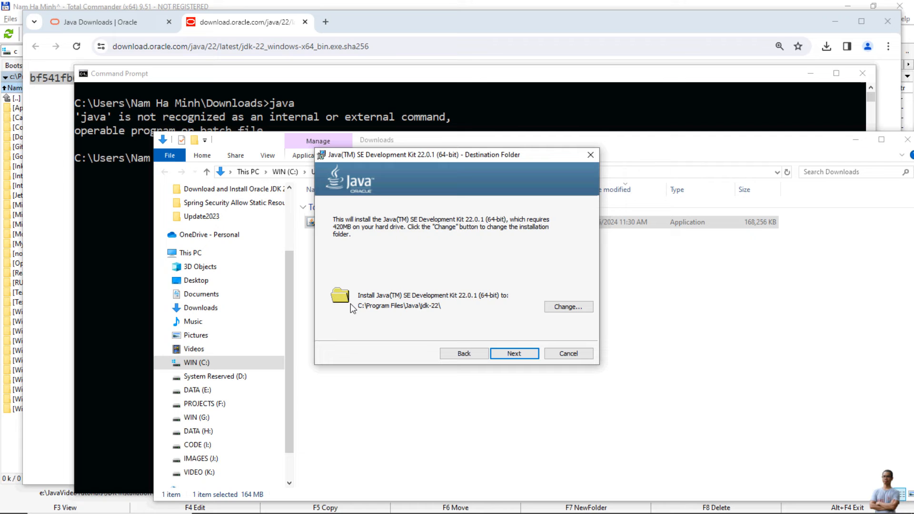
pyautogui.moveTo(397, 324)
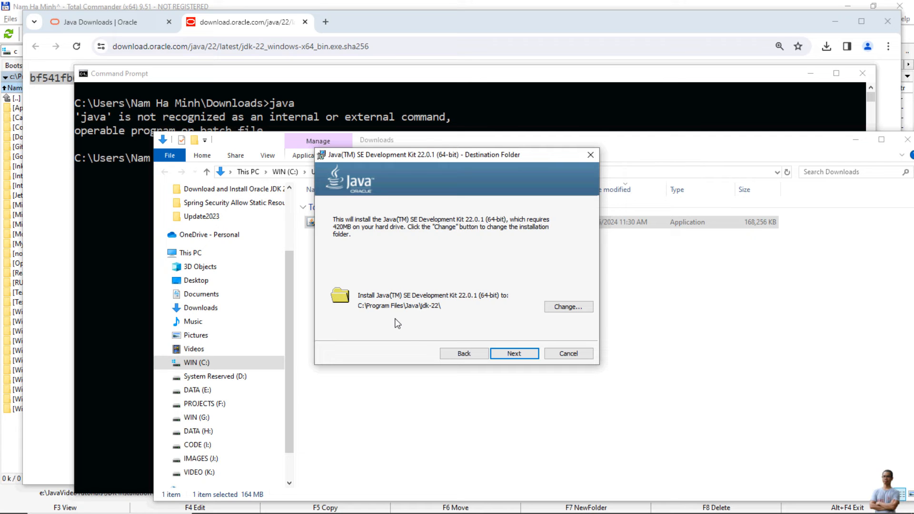
pyautogui.moveTo(398, 310)
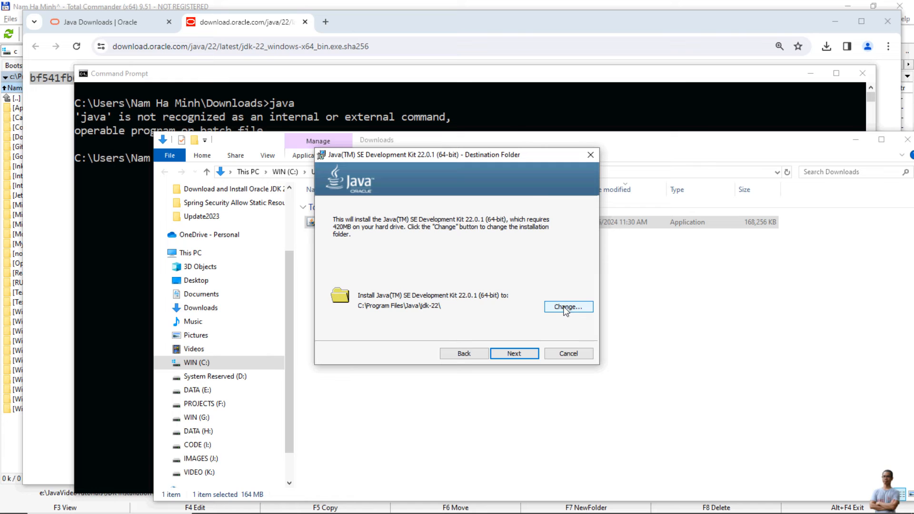
pyautogui.moveTo(515, 354)
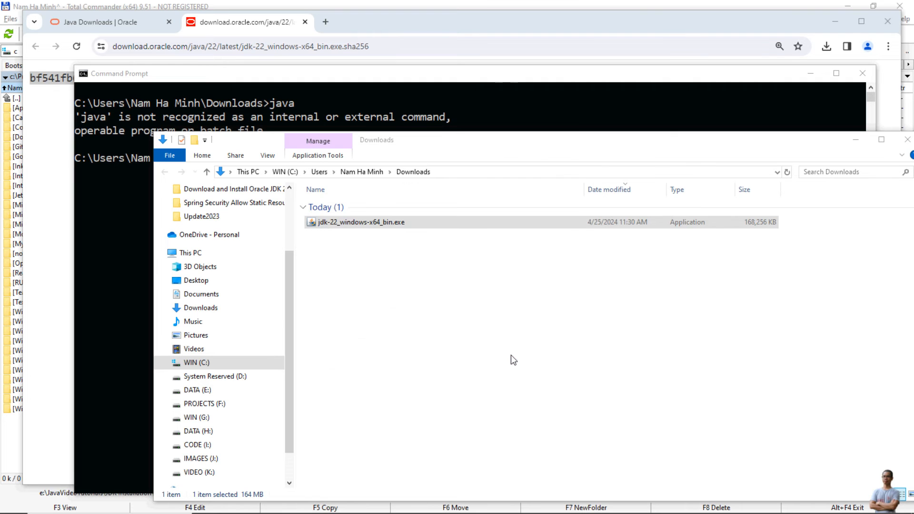
pyautogui.doubleClick(360, 222)
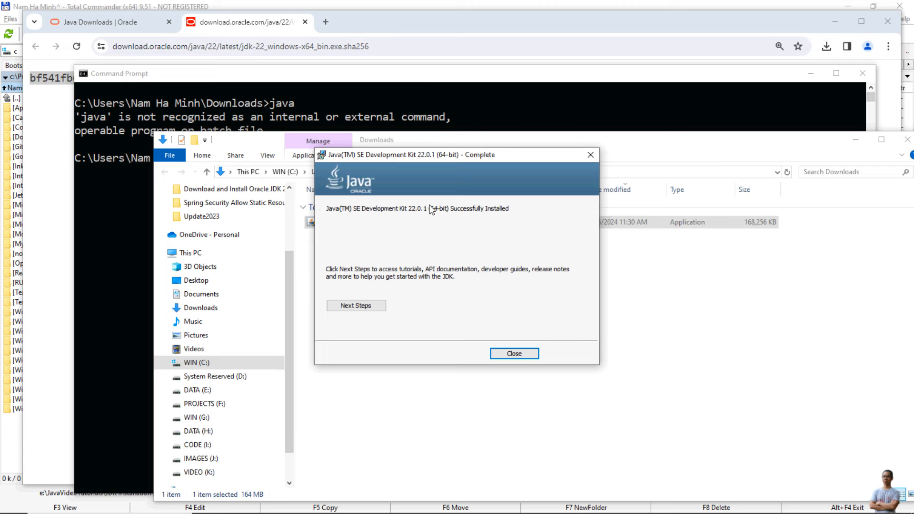
pyautogui.moveTo(526, 307)
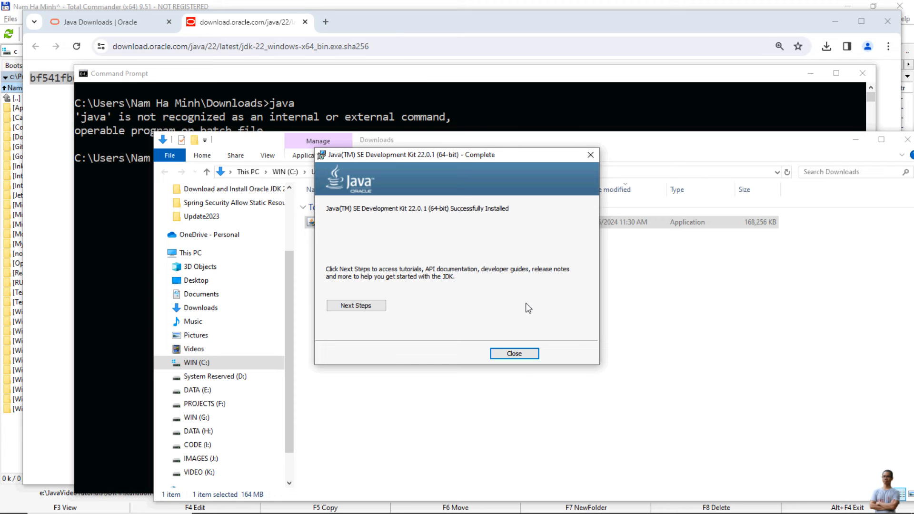
pyautogui.click(514, 353)
pyautogui.write('java')
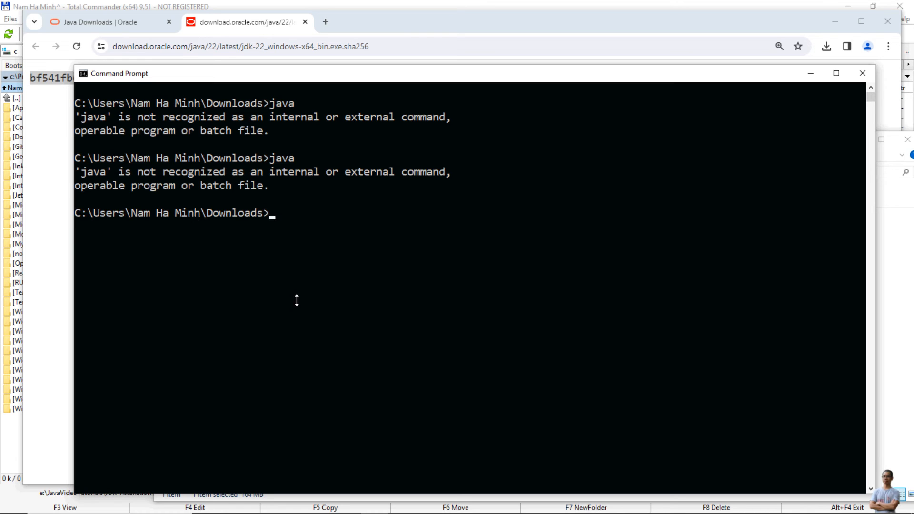
# Step: In a fresh Command Prompt, confirm java -version and javac -version both report 22.0.1
pyautogui.write('exit')
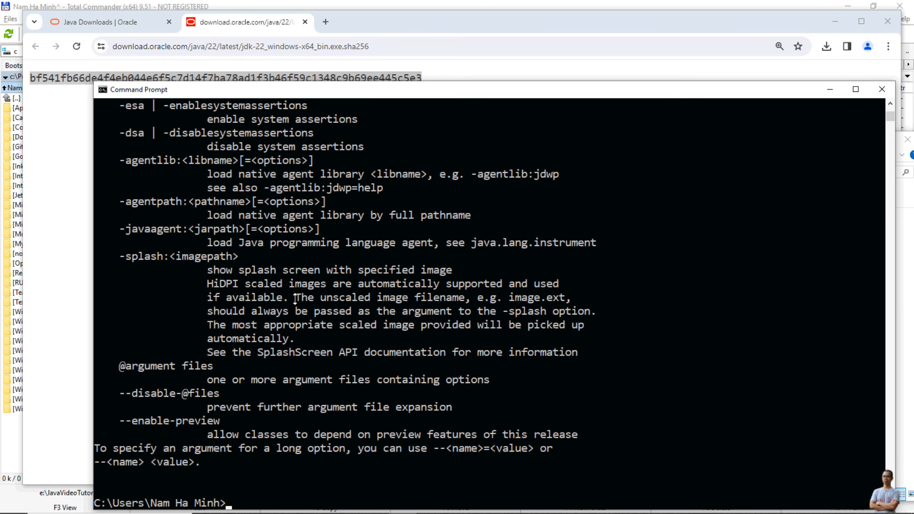
pyautogui.write('java -version')
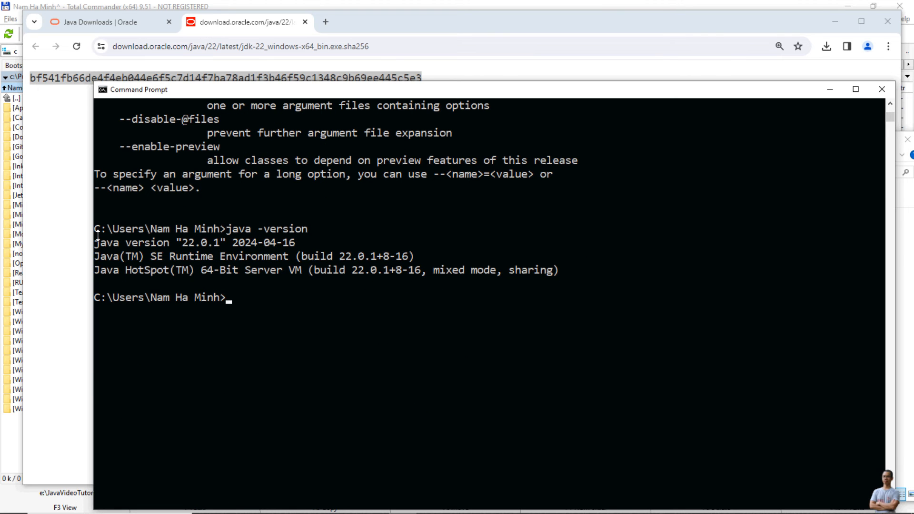
pyautogui.moveTo(95, 243); pyautogui.dragTo(228, 243)
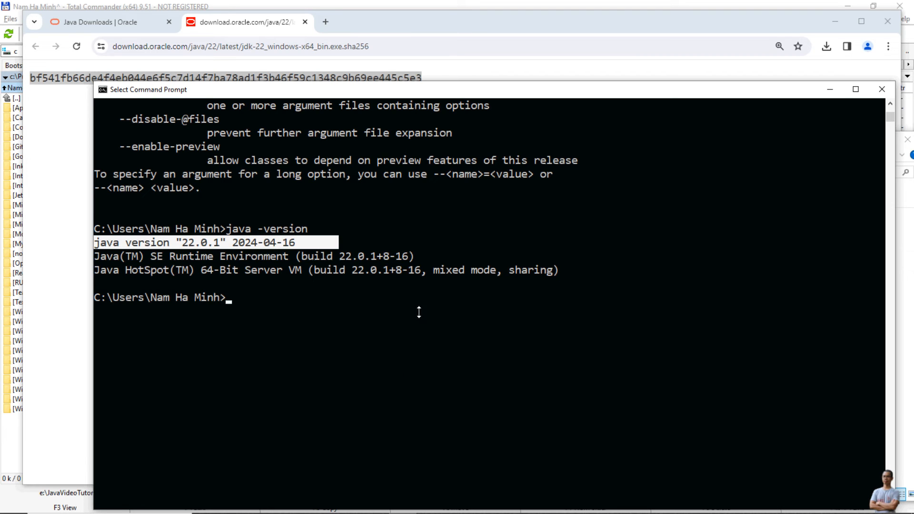
pyautogui.moveTo(424, 284)
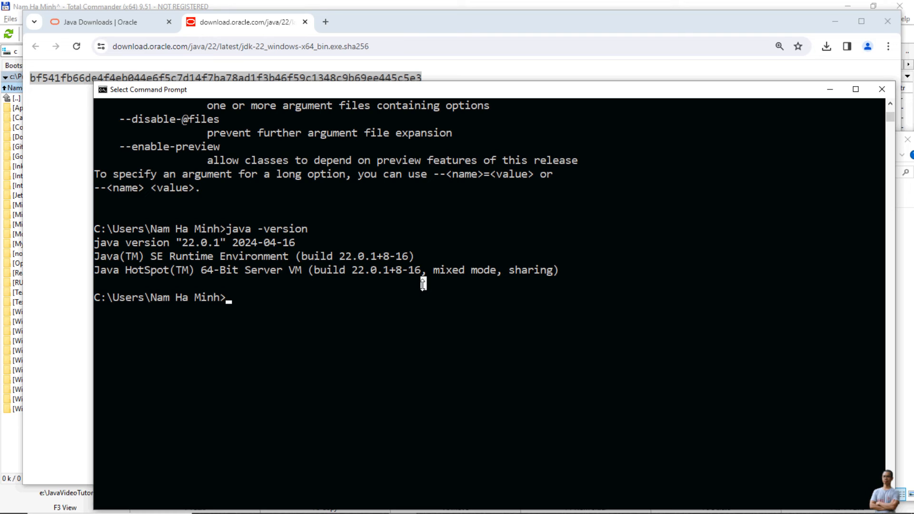
pyautogui.write('java -version')
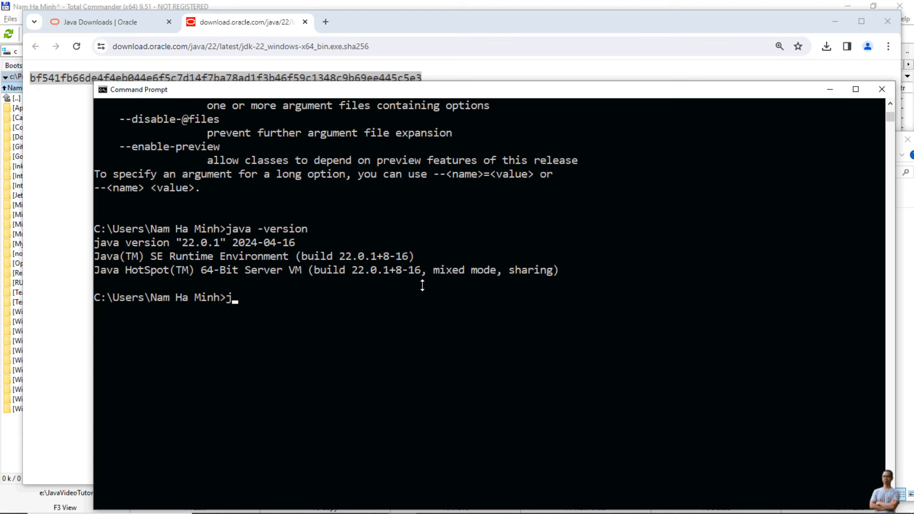
pyautogui.write('ava')
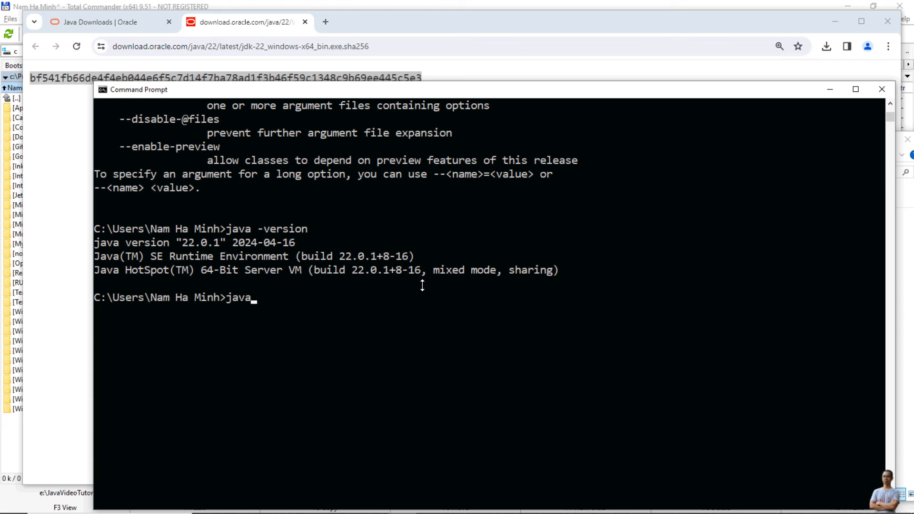
pyautogui.write('c -version')
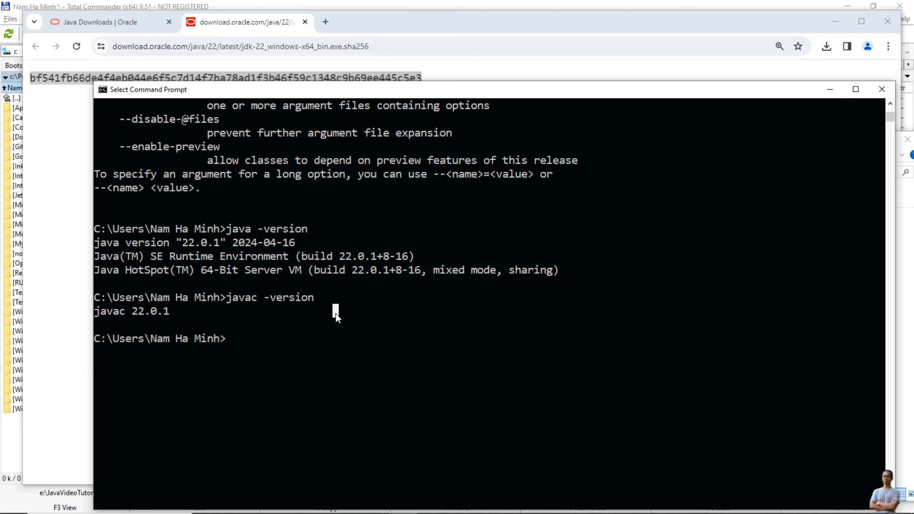
pyautogui.press('alt+tab')
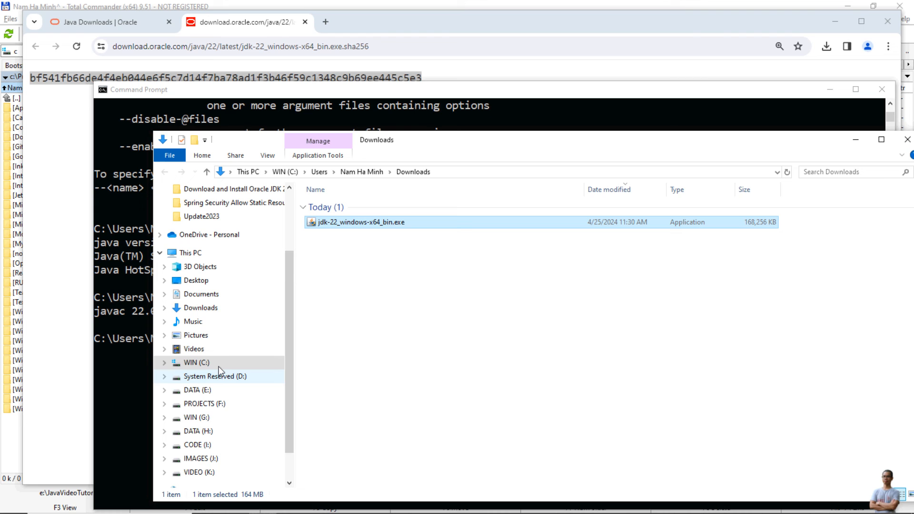
# Step: Browse C:\Program Files\Java\jdk-22\bin, listing java.exe and javac.exe
pyautogui.click(195, 362)
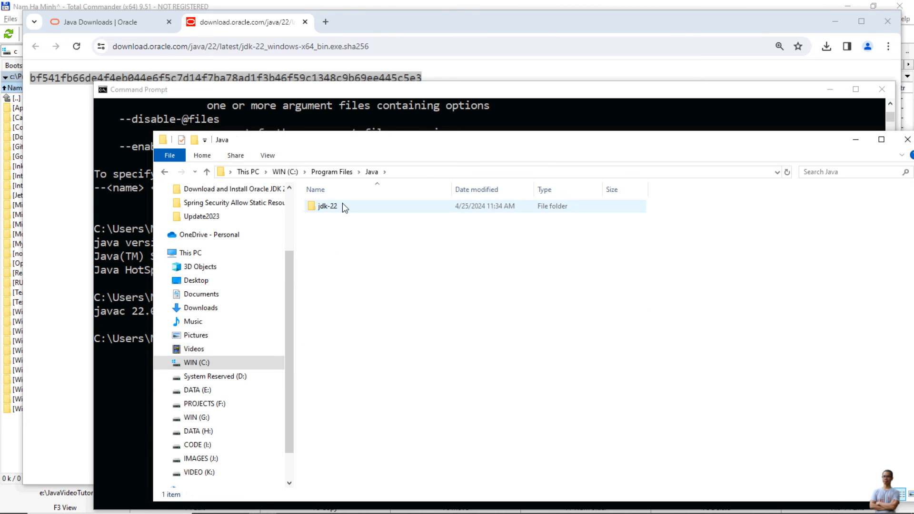
pyautogui.doubleClick(327, 206)
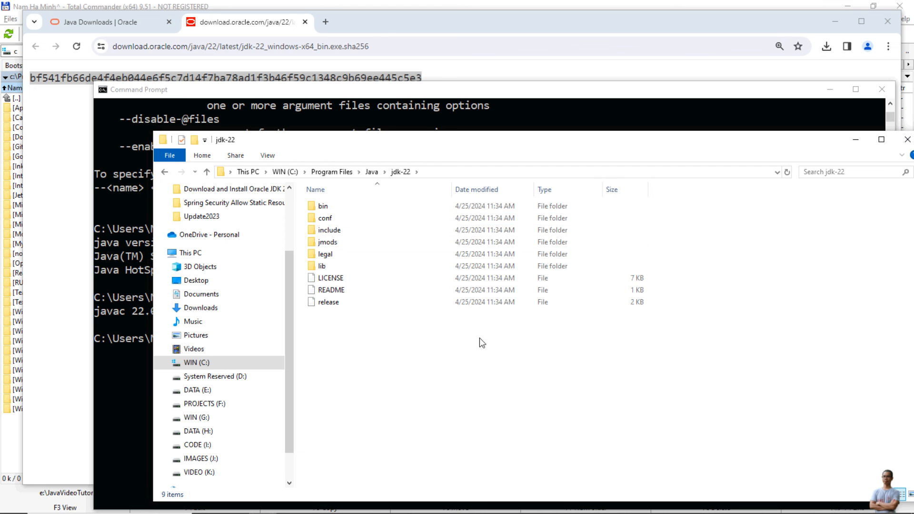
pyautogui.moveTo(323, 205)
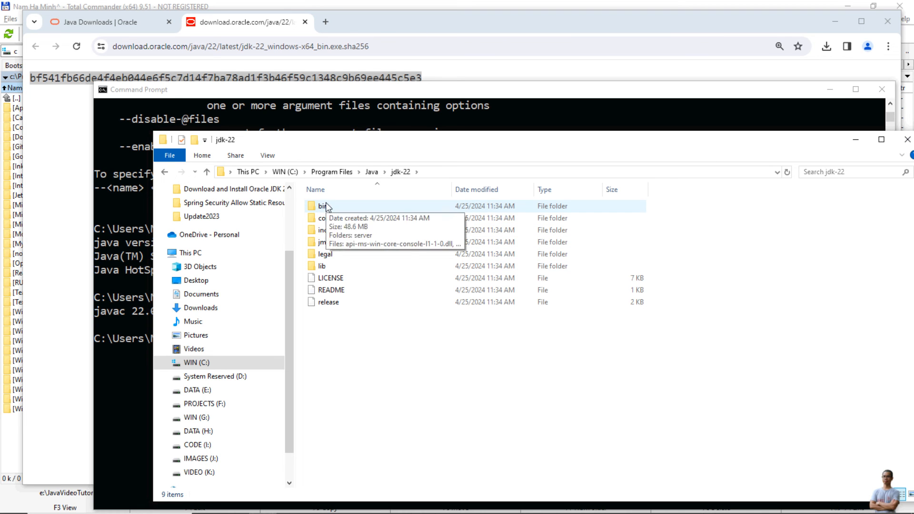
pyautogui.doubleClick(322, 206)
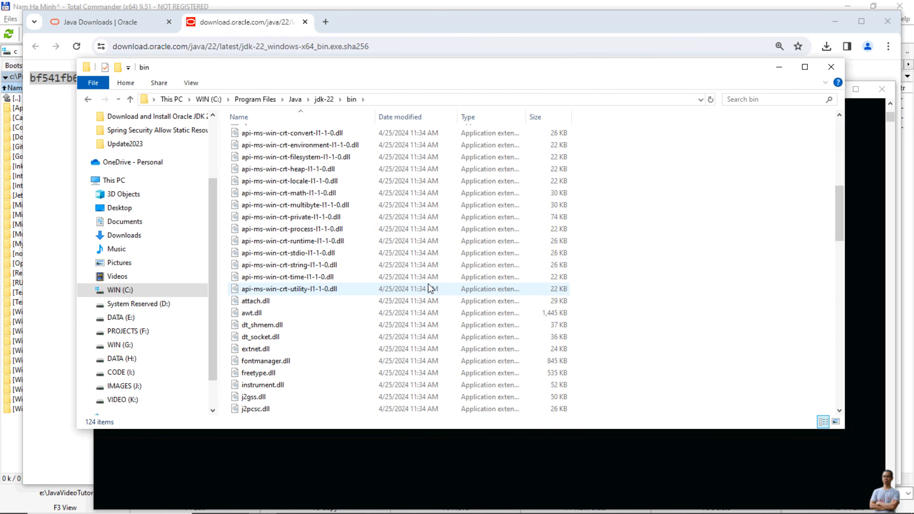
pyautogui.scroll(-3)
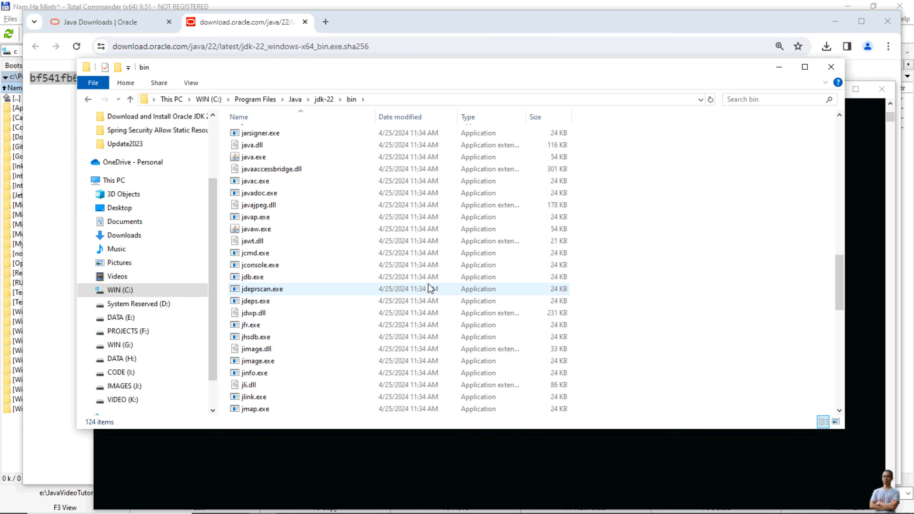